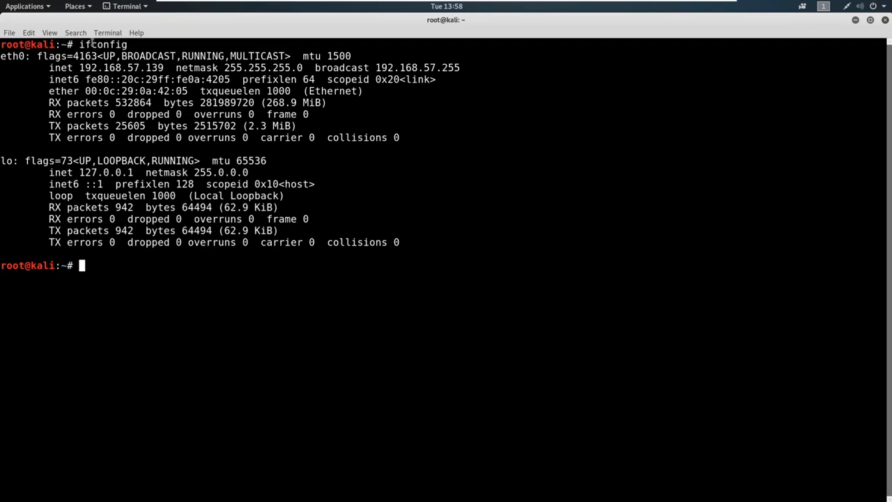
# Look up the vendor for MAC prefix 00:0c:29 on arul's utilities MAC Address Lookup
pyautogui.doubleClick(101, 91)
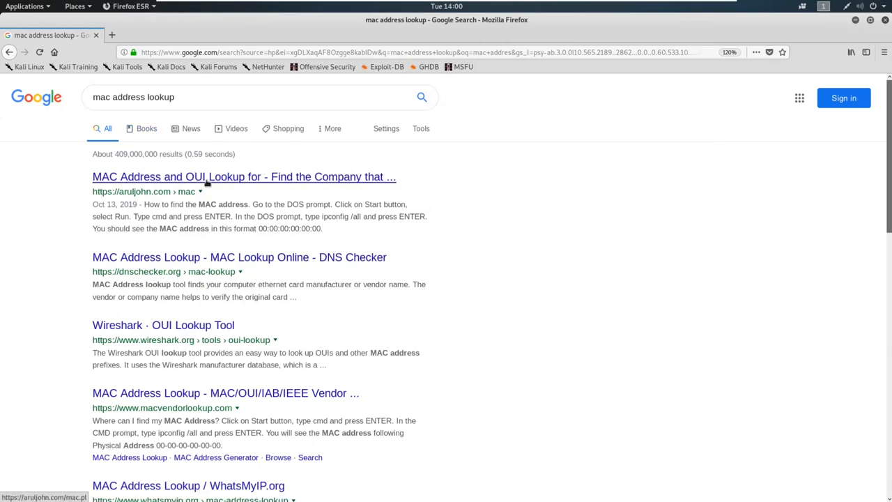
pyautogui.click(242, 176)
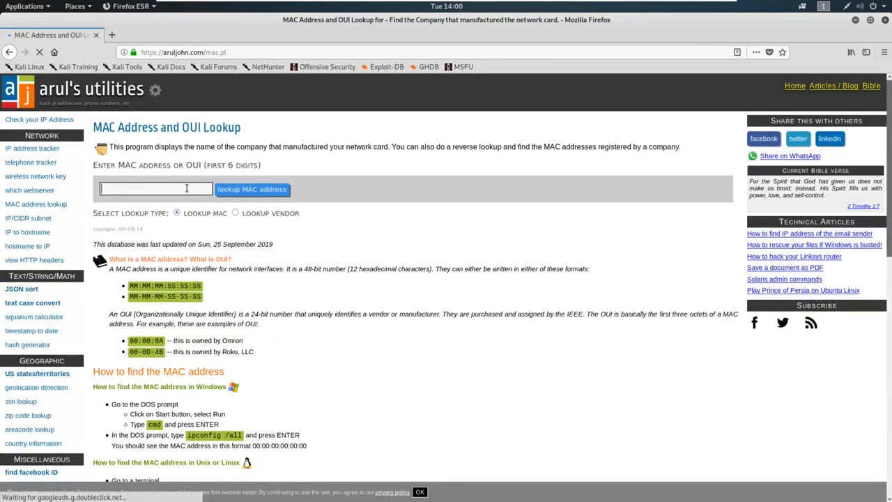
pyautogui.write('00:0c:29')
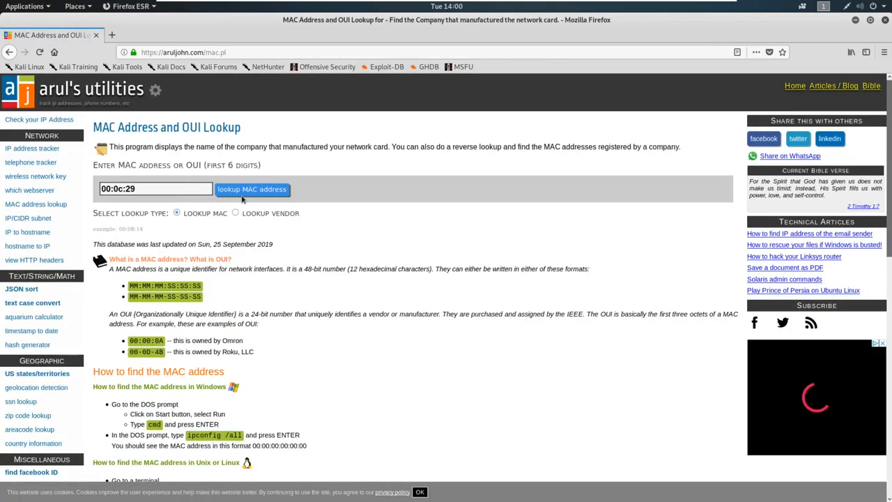
pyautogui.click(251, 190)
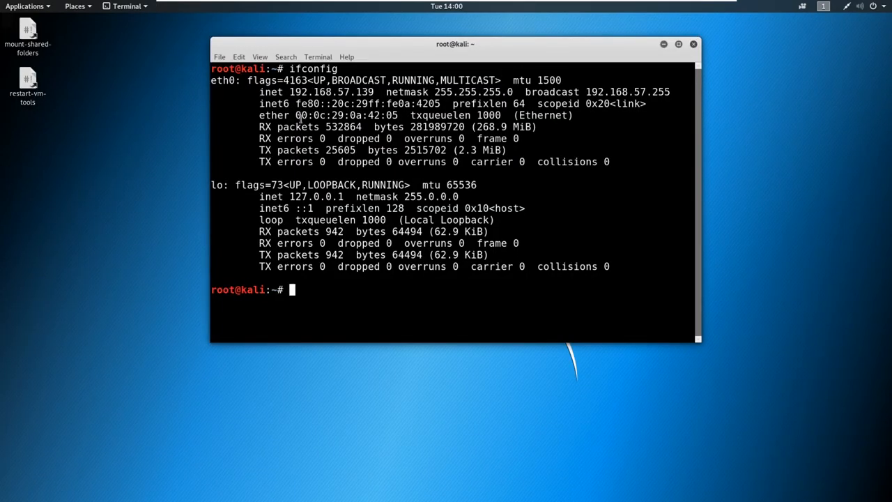
# Select the 00:0c:29 prefix of eth0's ether address in the ifconfig output
pyautogui.doubleClick(305, 115)
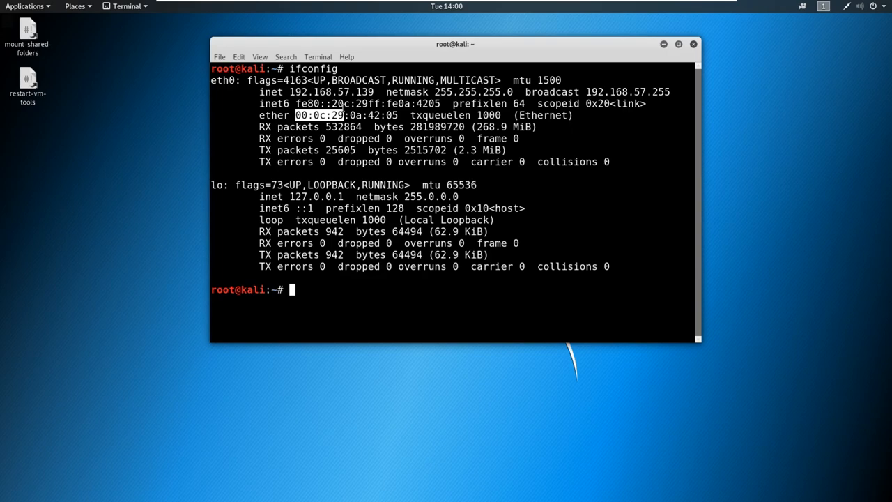
pyautogui.moveTo(276, 124)
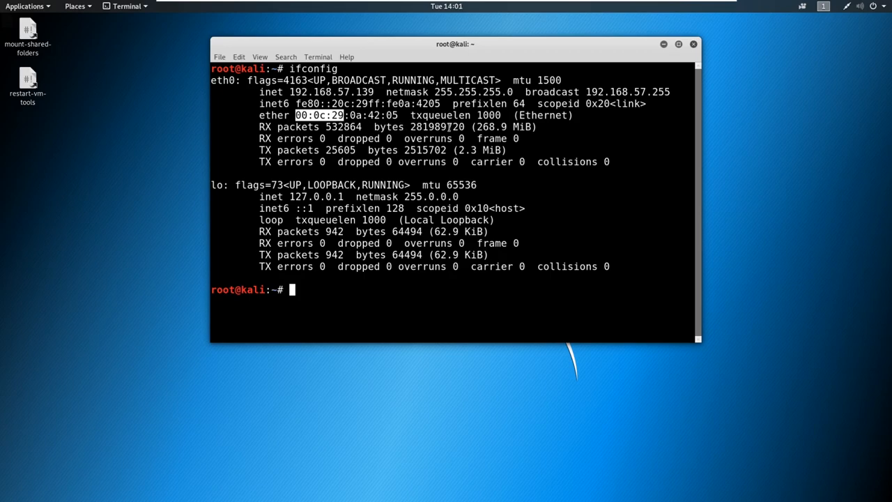
pyautogui.moveTo(294, 103)
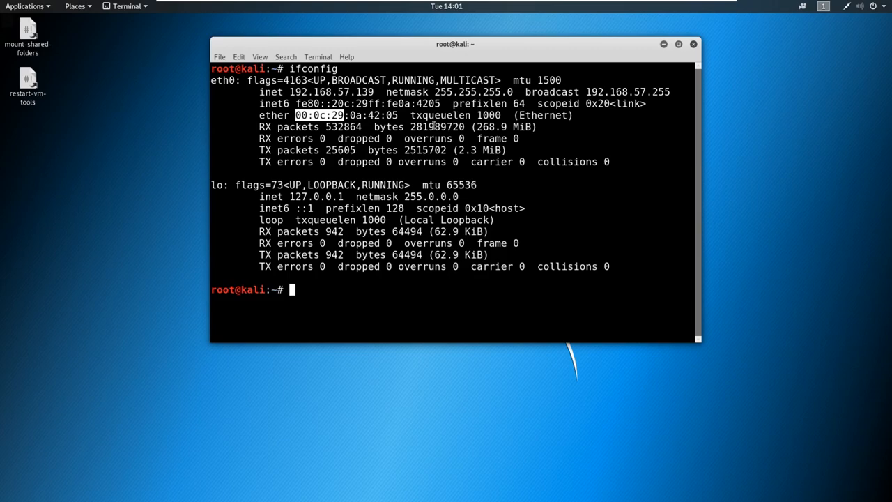
pyautogui.moveTo(407, 142)
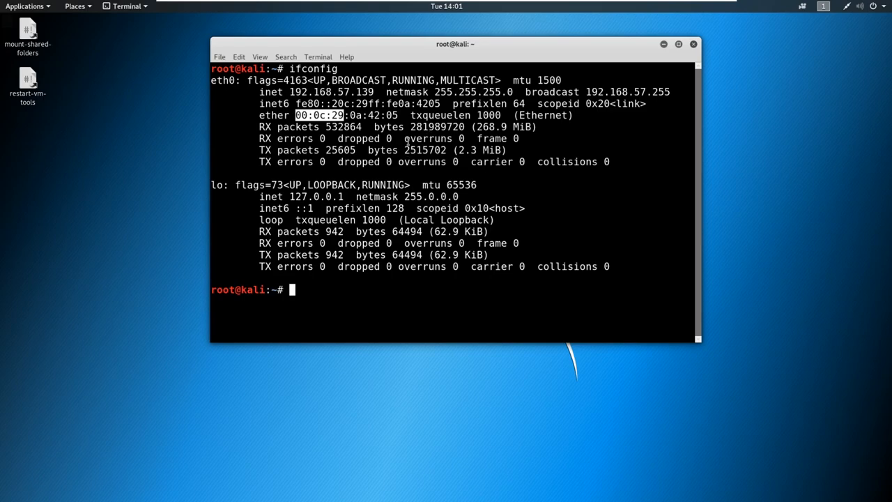